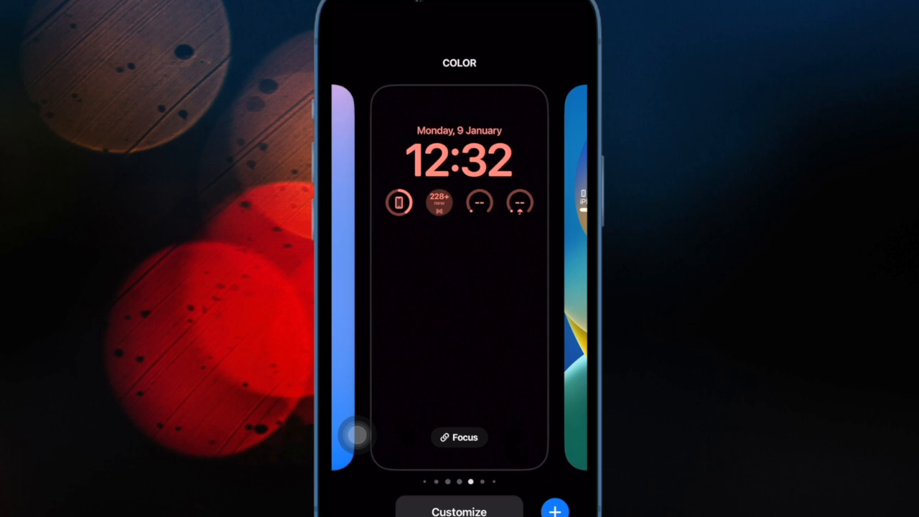
Step: Start customizing the Color lock screen and open the Add Widgets gallery
left_click(459, 511)
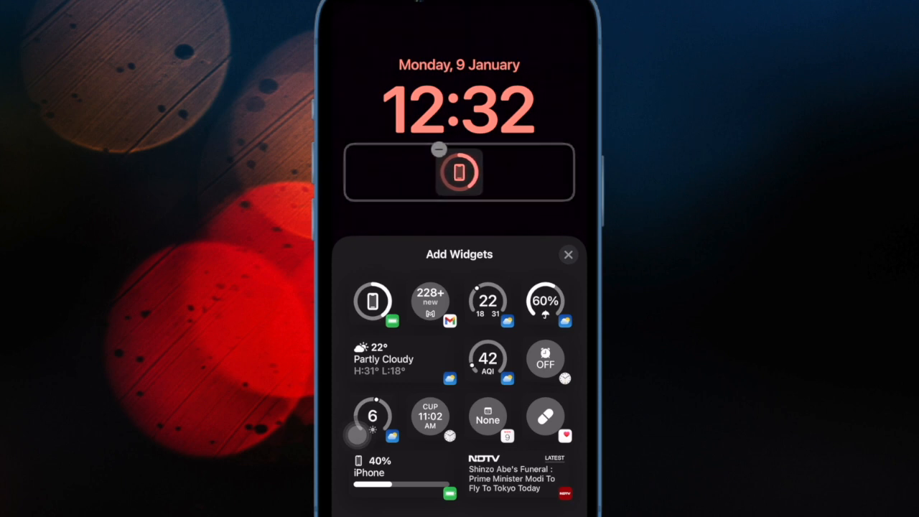
Step: Add widgets until four fill the row under the clock
left_click(430, 302)
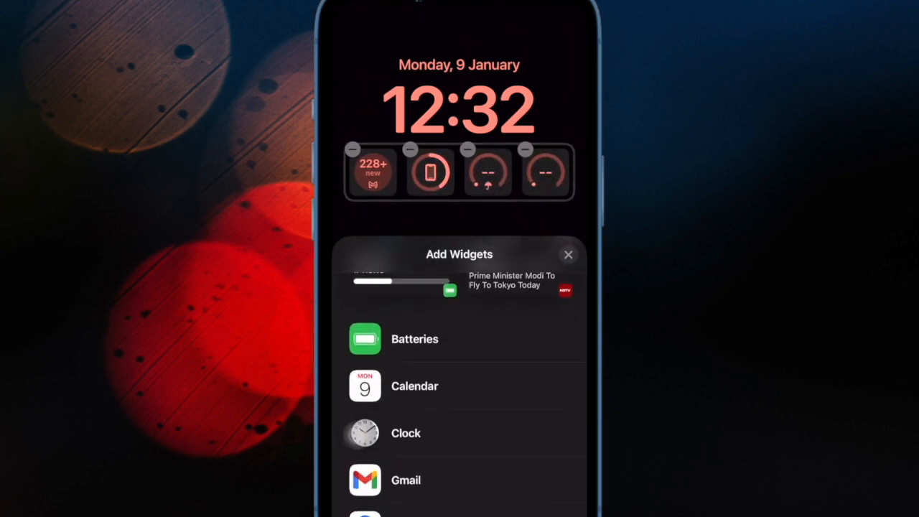
scroll("down", 3)
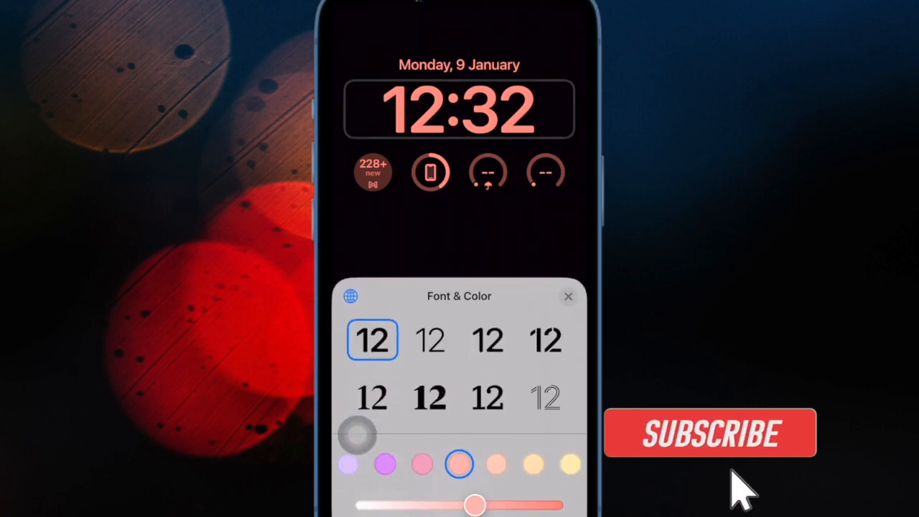
Step: Choose the pink swatch for the clock, then open the home screen's Utilities folder
left_click(709, 433)
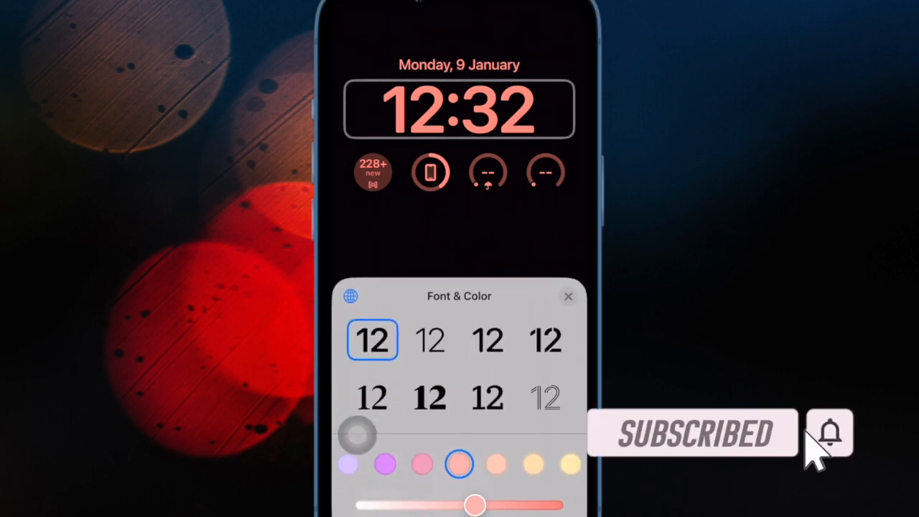
left_click(420, 479)
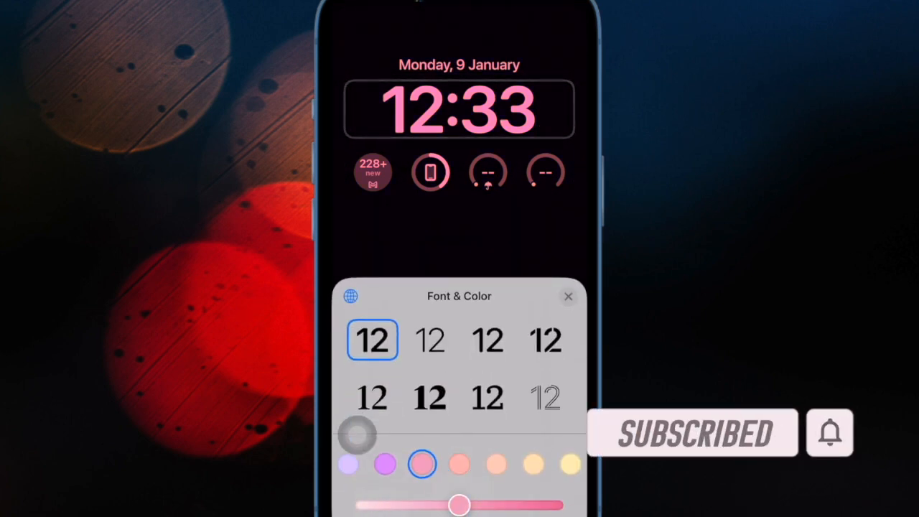
left_click(569, 464)
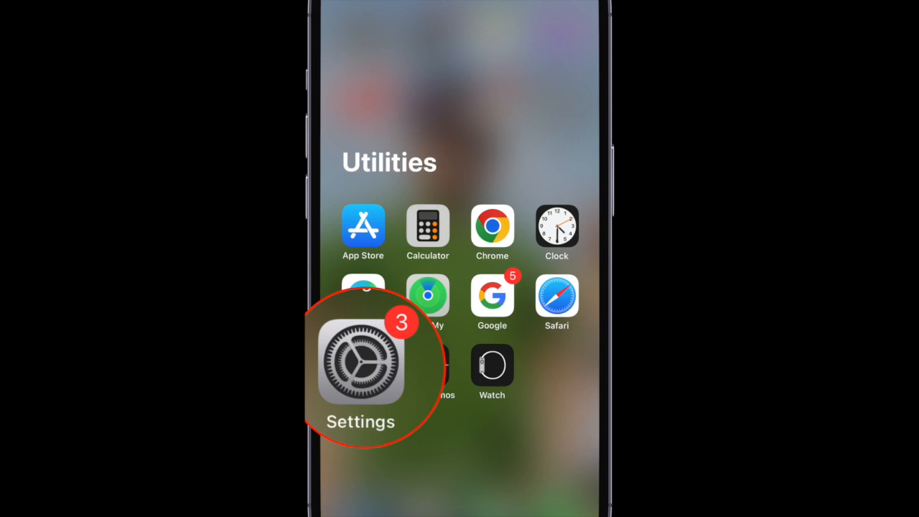
Step: Open Settings and show the Government Alerts list under Notifications
left_click(363, 365)
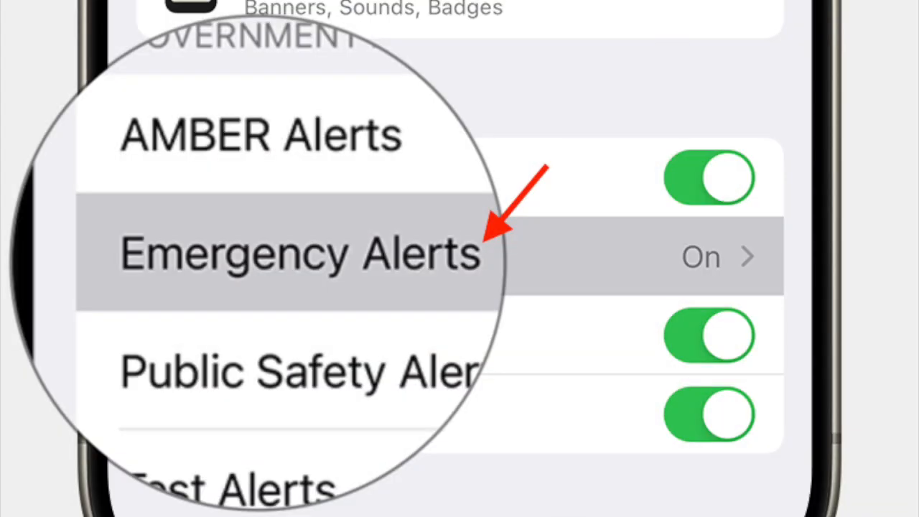
Step: Confirm AMBER, Emergency and Public Safety alerts are on and open Emergency Alerts
left_click(287, 257)
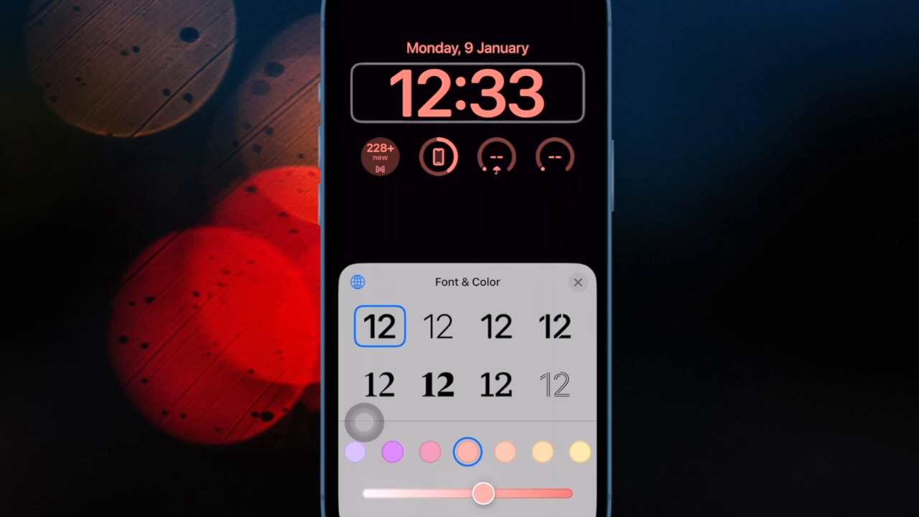
Step: Preview Arabic Indic numerals, revert to Arabic, and deepen the clock to golden yellow
left_click(579, 451)
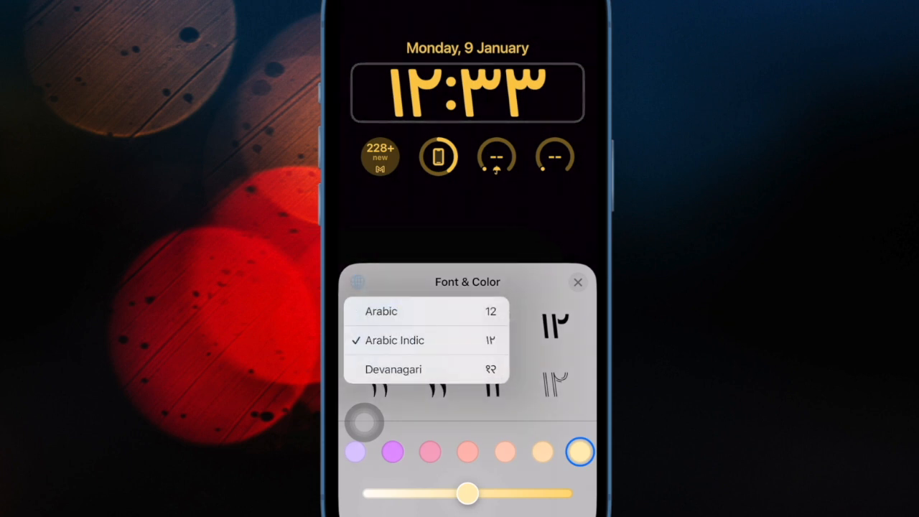
left_click(394, 369)
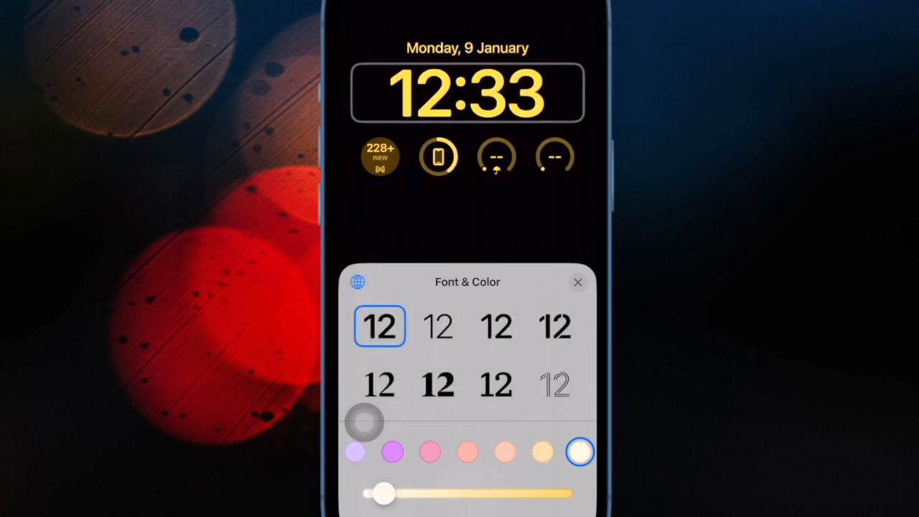
left_click_drag(385, 494, 530, 494)
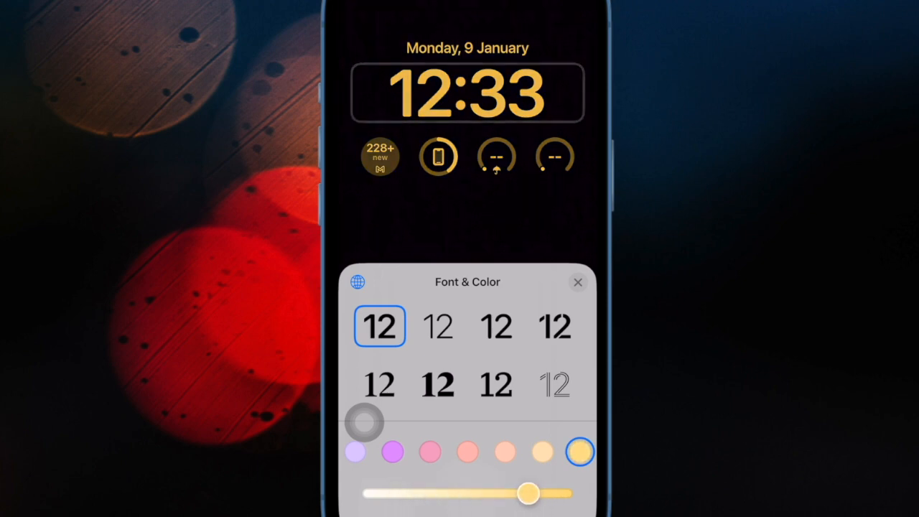